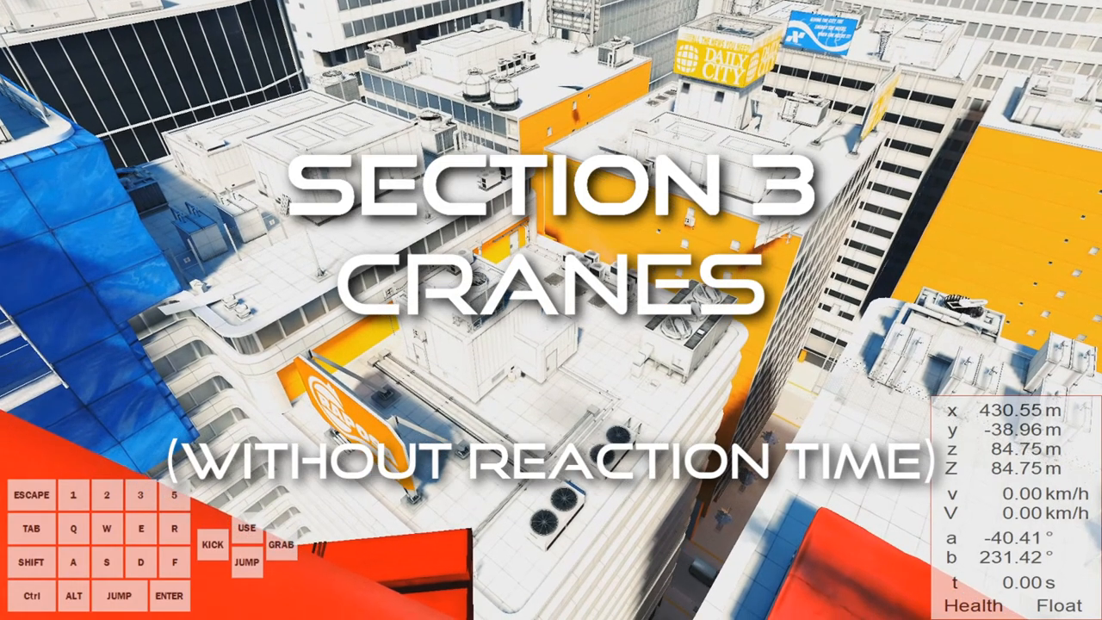
mouse_move(551, 309)
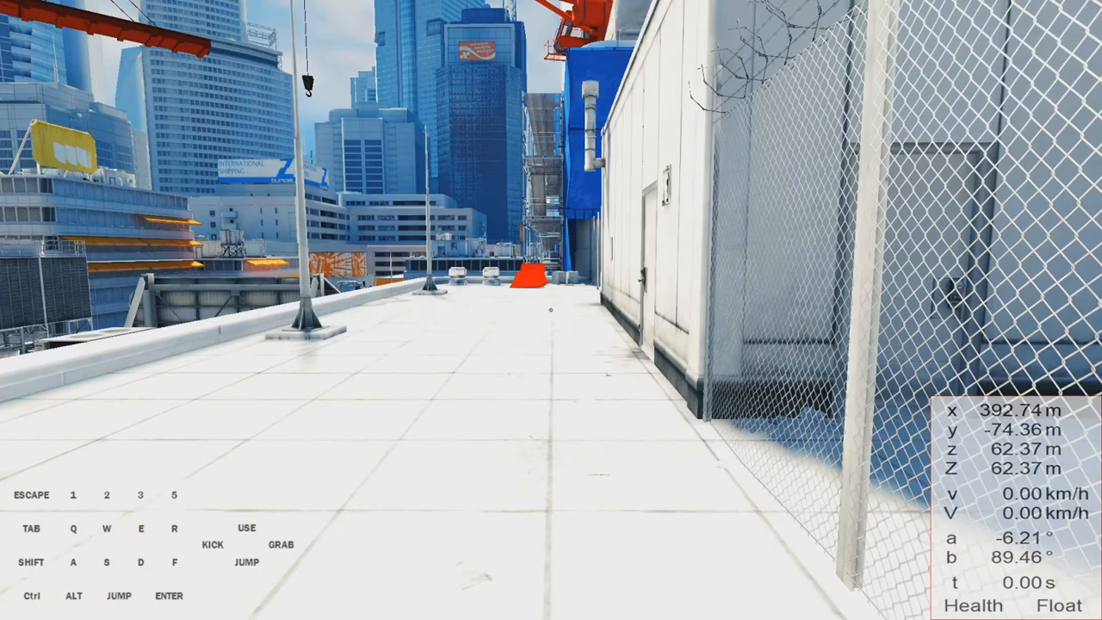
Walk along the rooftop to face the red crane from beside the AC units
key(w)
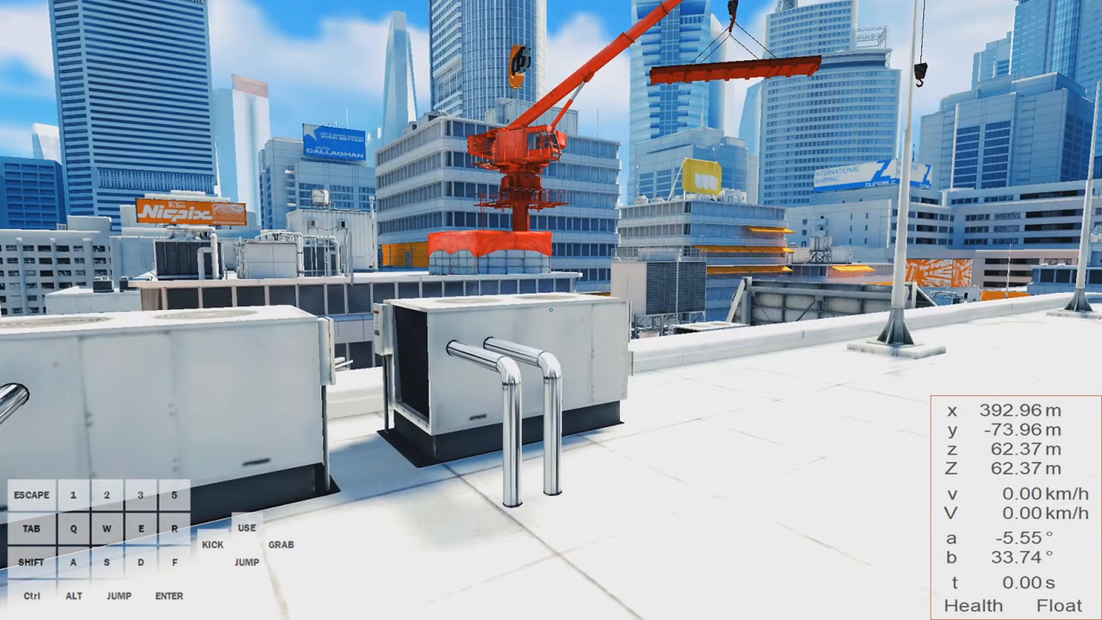
Move around the white tank onto the lower ledge overlooking the cranes
key(w)
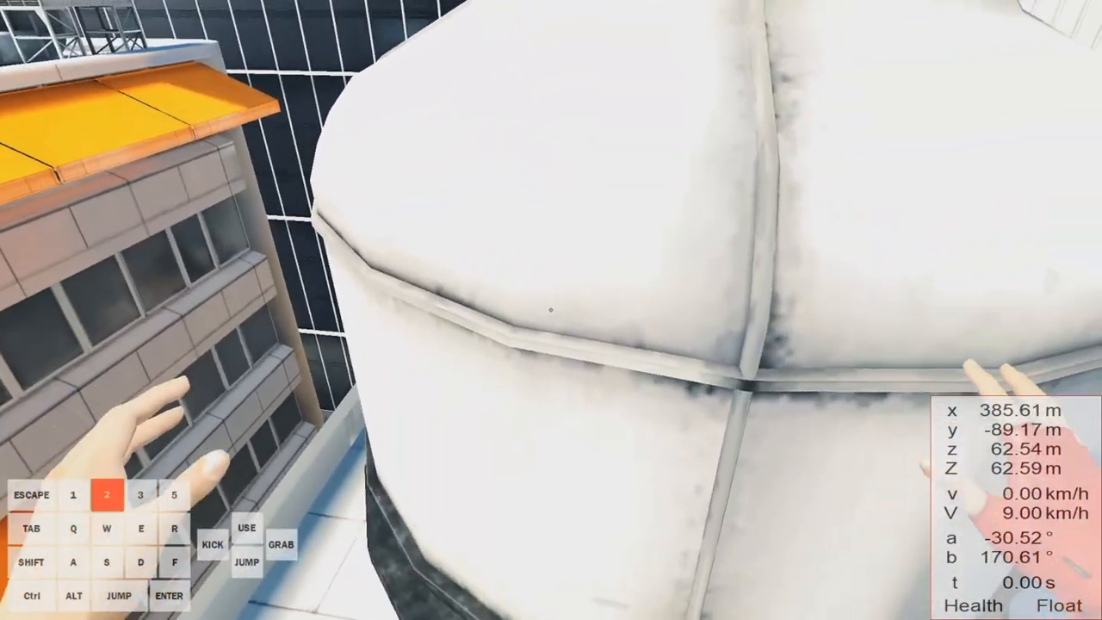
key(w)
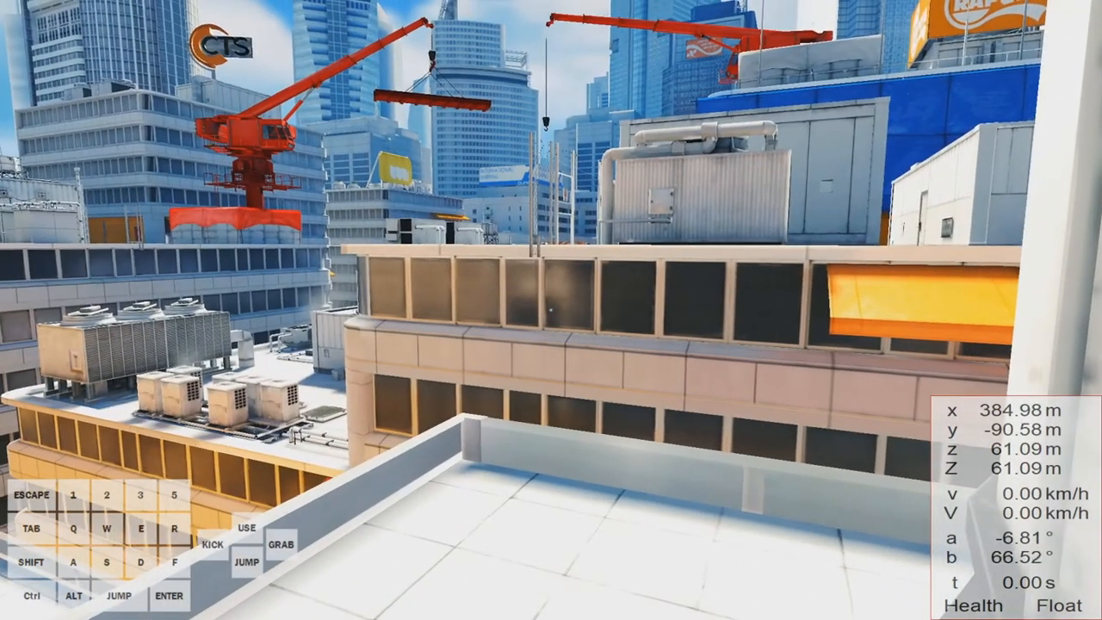
Return to the AC-unit rooftop spot and turn toward the red crane
key(a)
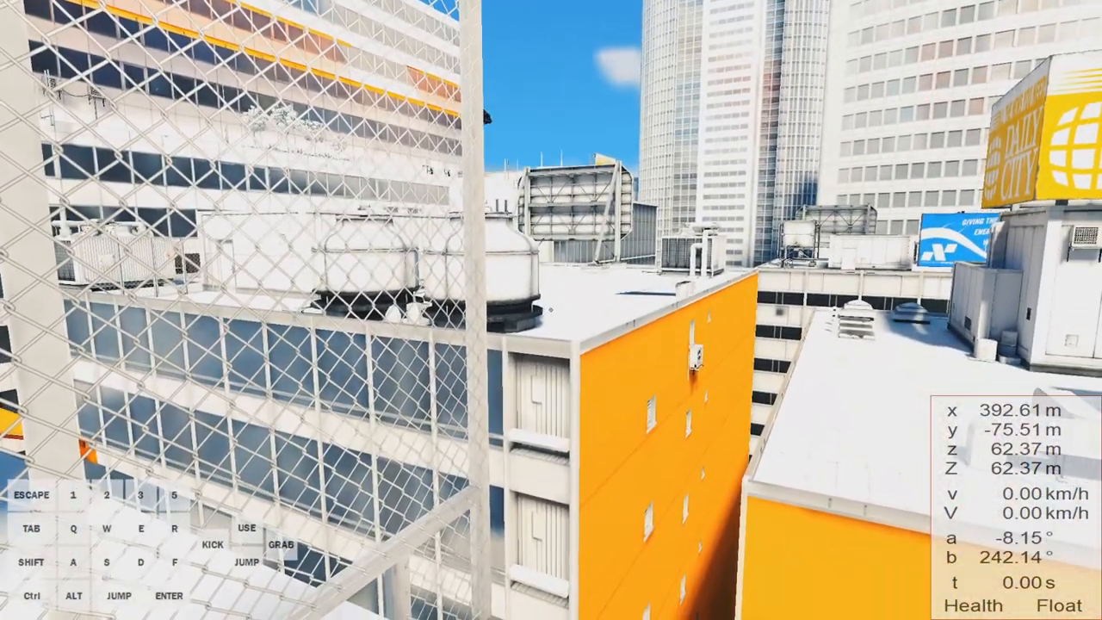
mouse_move(550, 310)
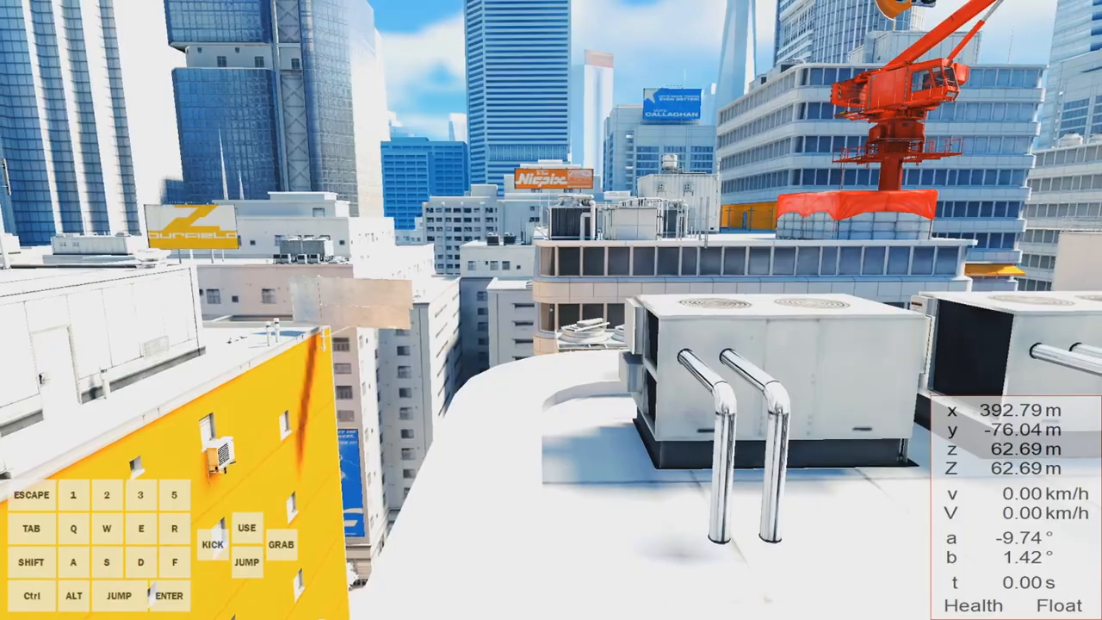
Run toward the ledge, then settle back at the AC-unit start spot facing the crane
key(w)
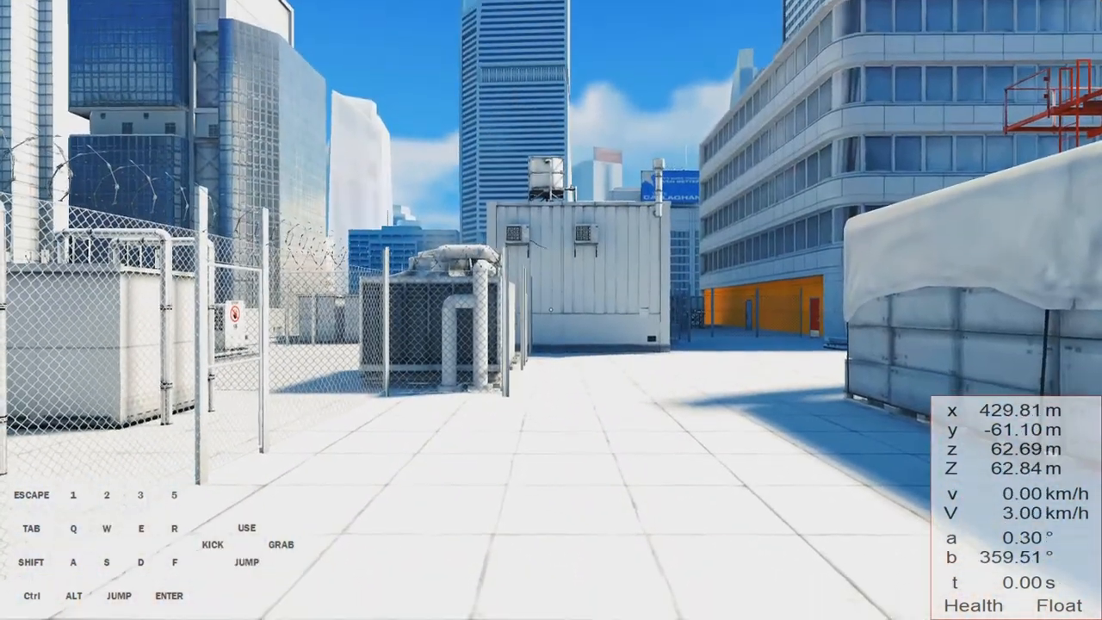
key(w)
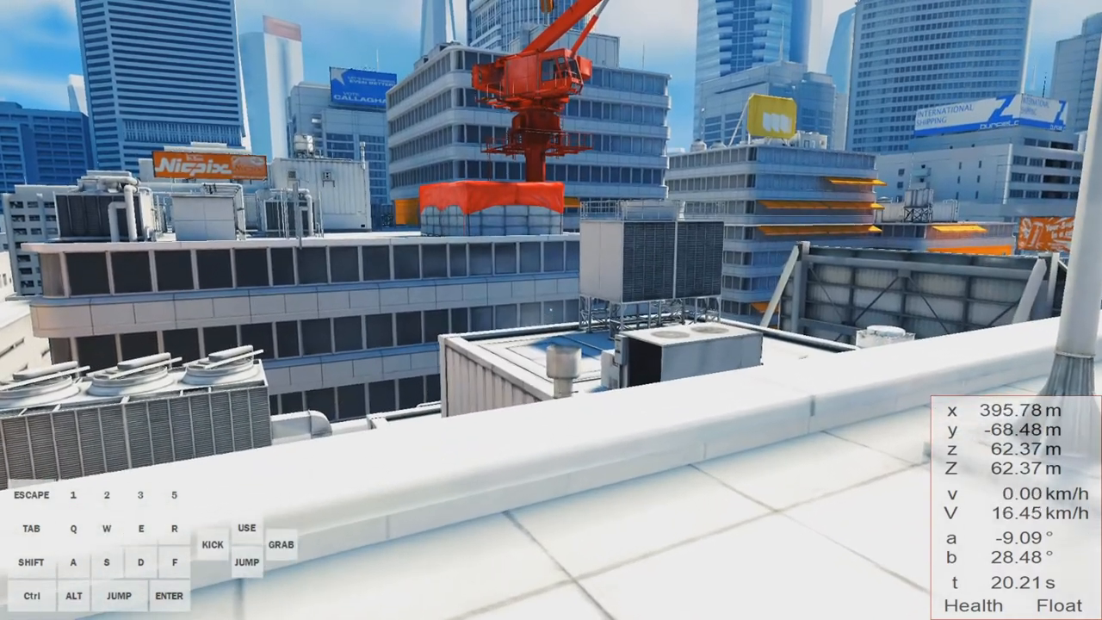
key(s)
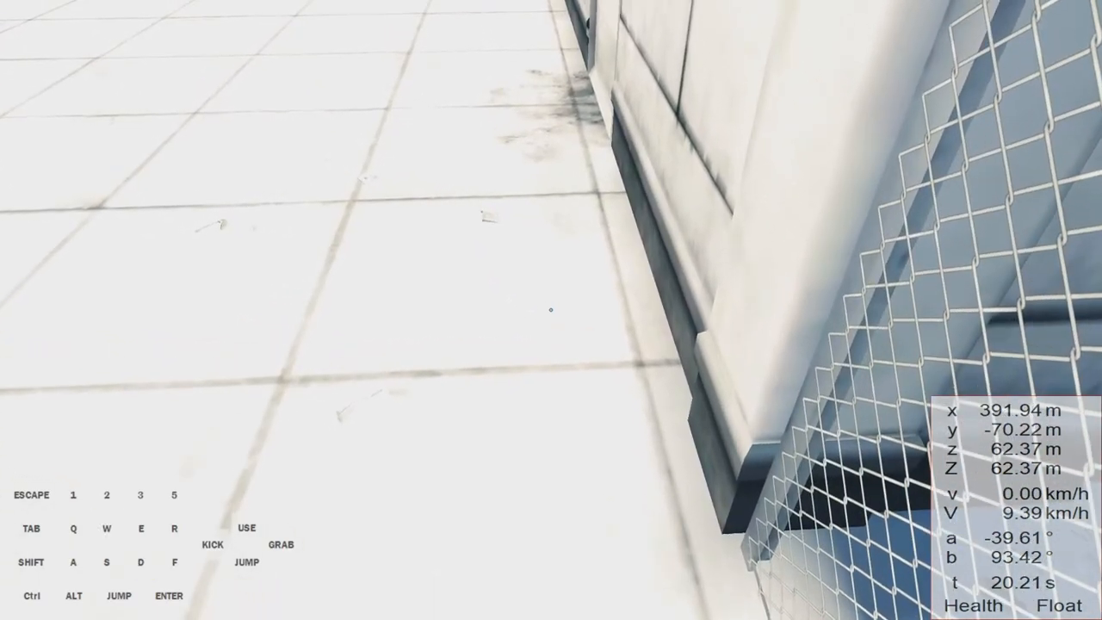
key(w)
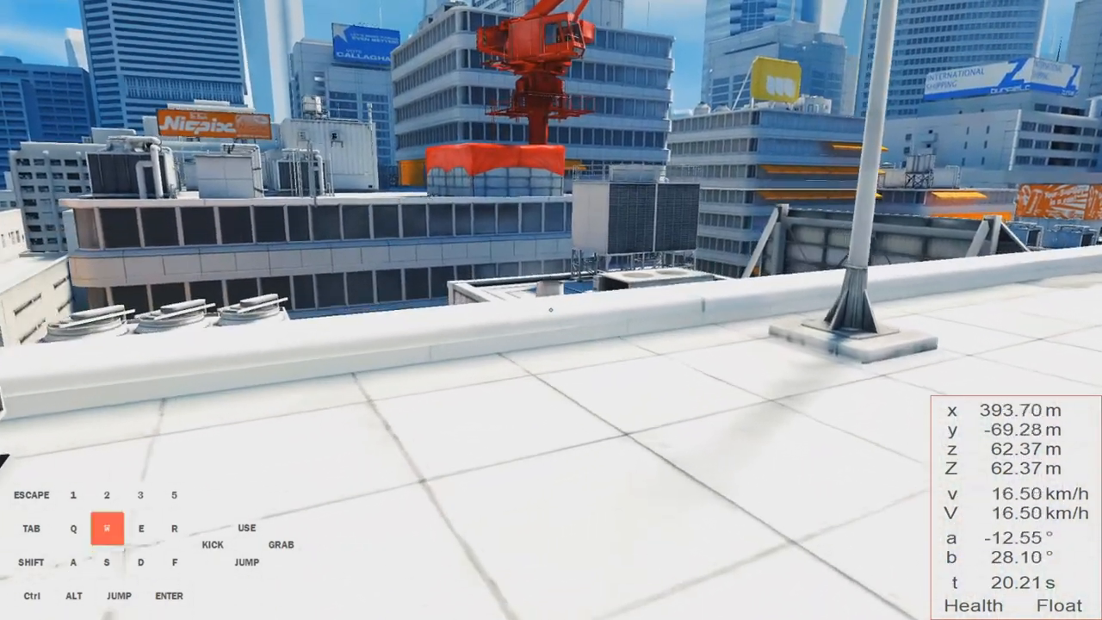
key(w)
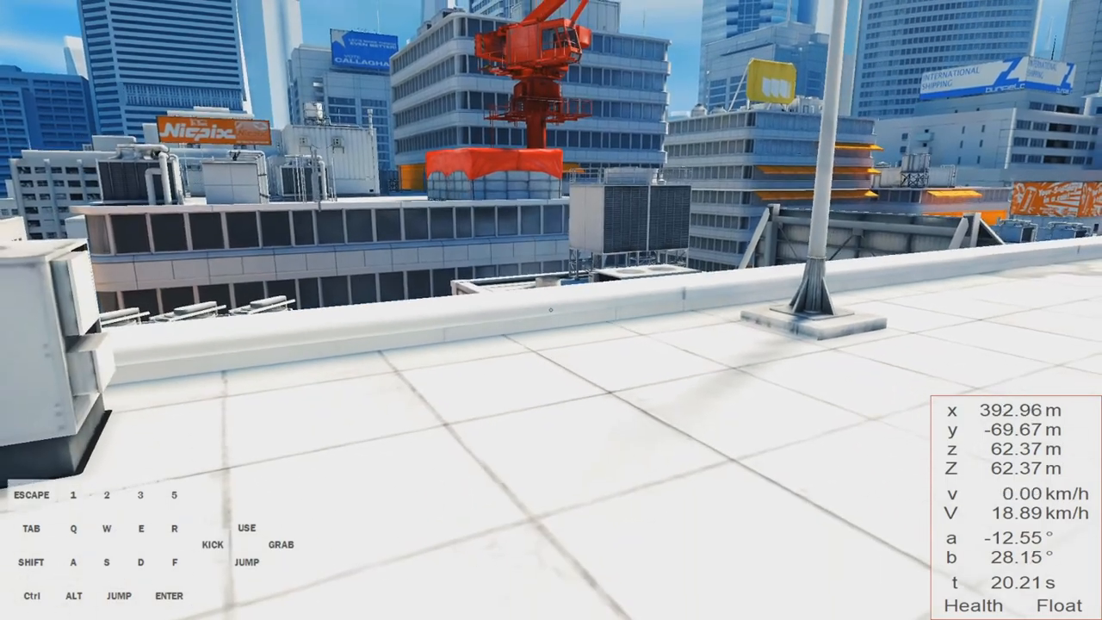
key(a)
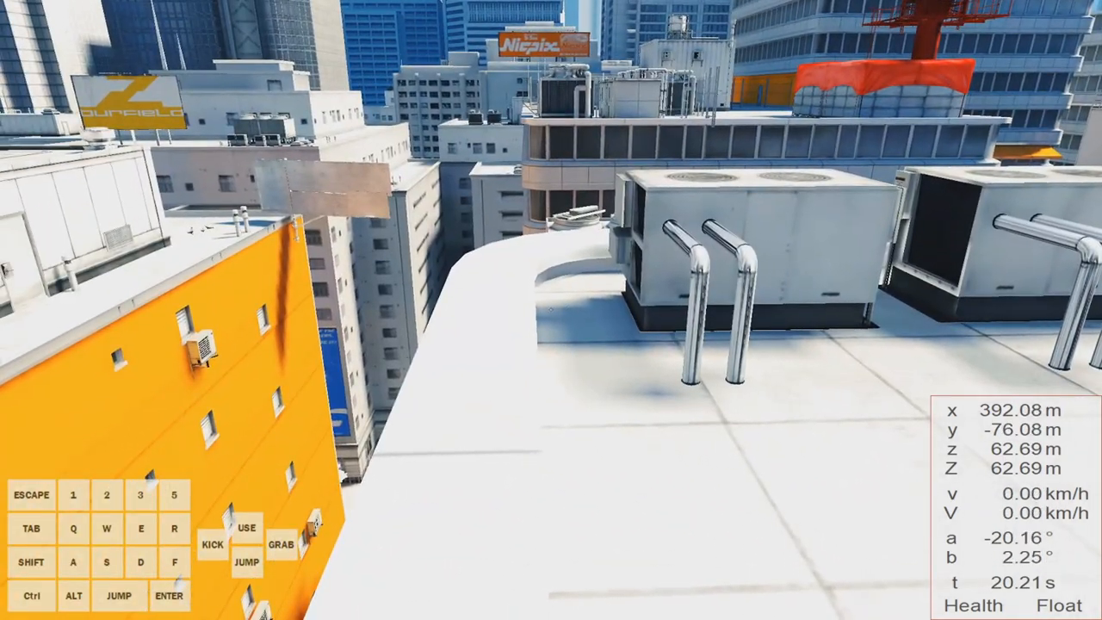
Reload the start position to reset the timer to 0.00 and side-step slightly right
key(w)
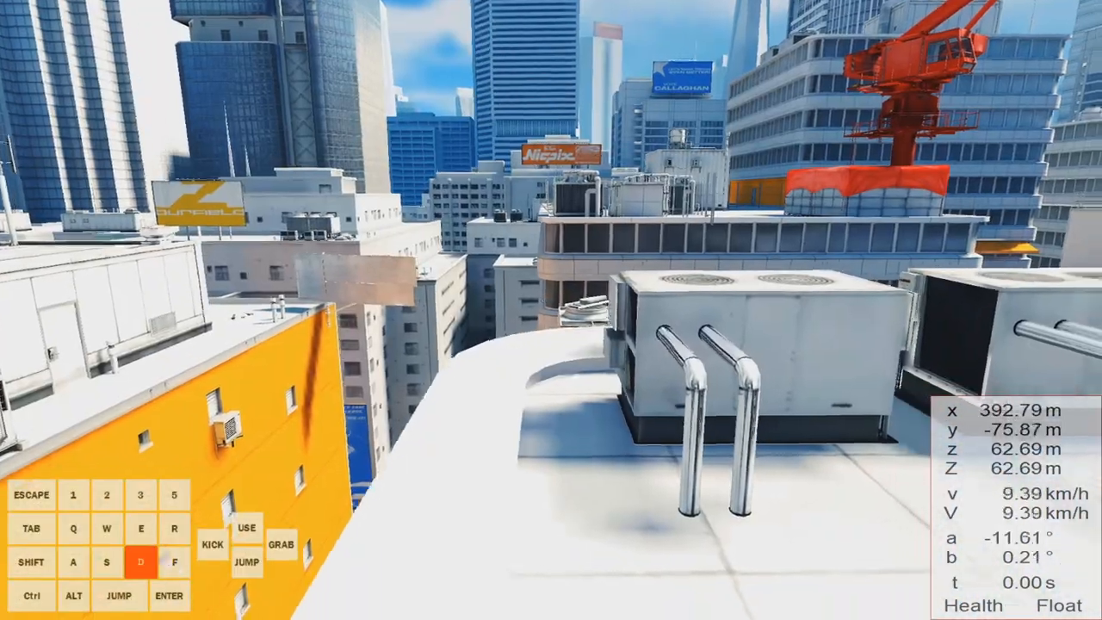
key(w)
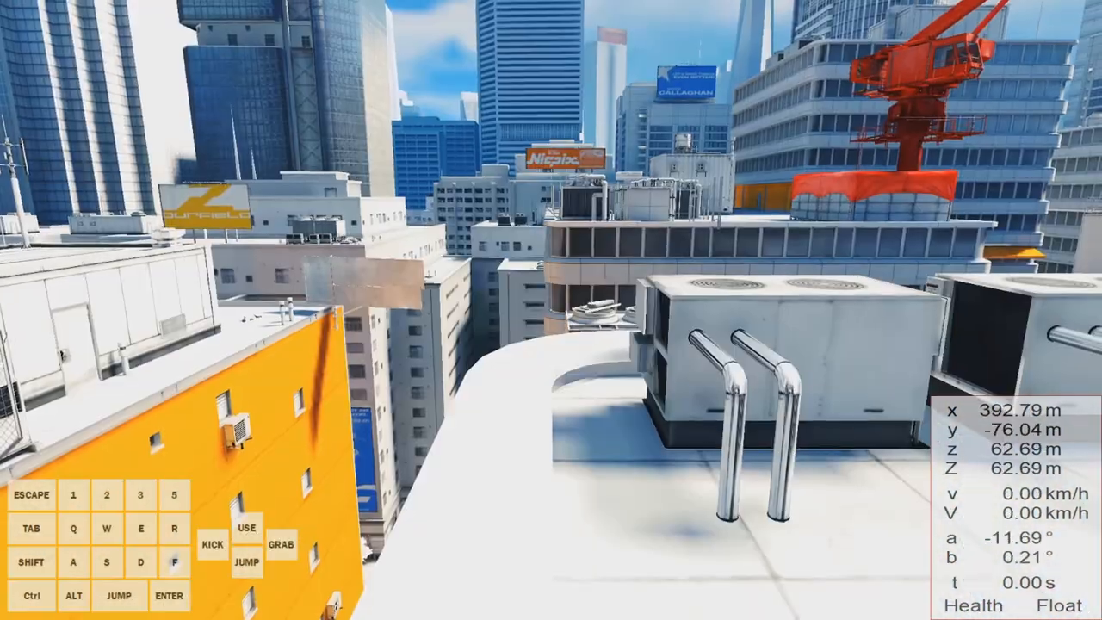
key(w)
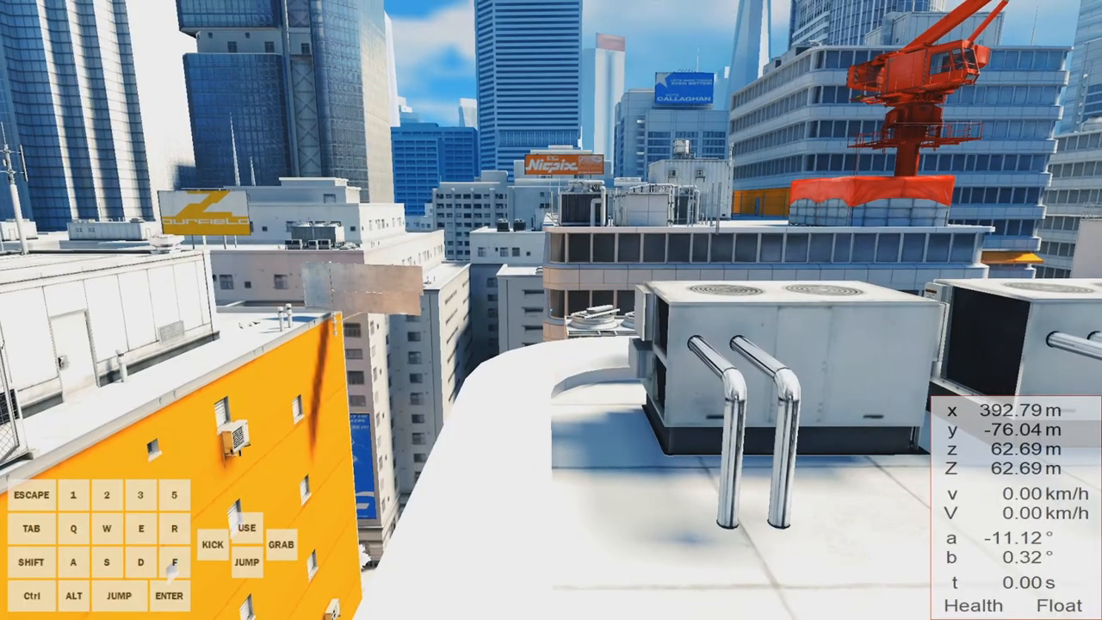
key(w)
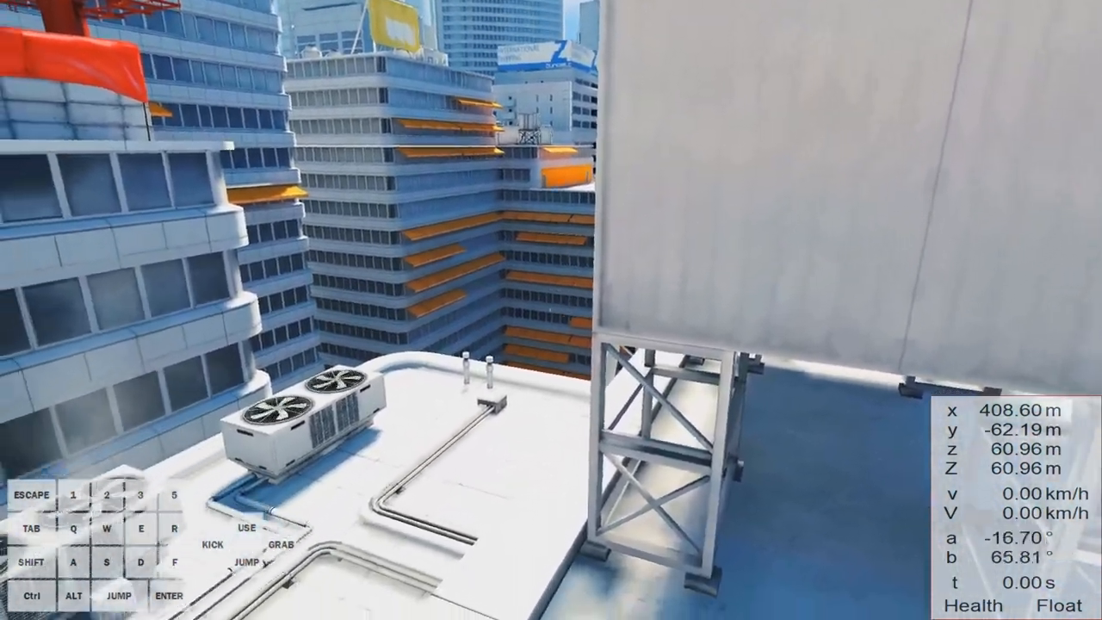
mouse_move(551, 310)
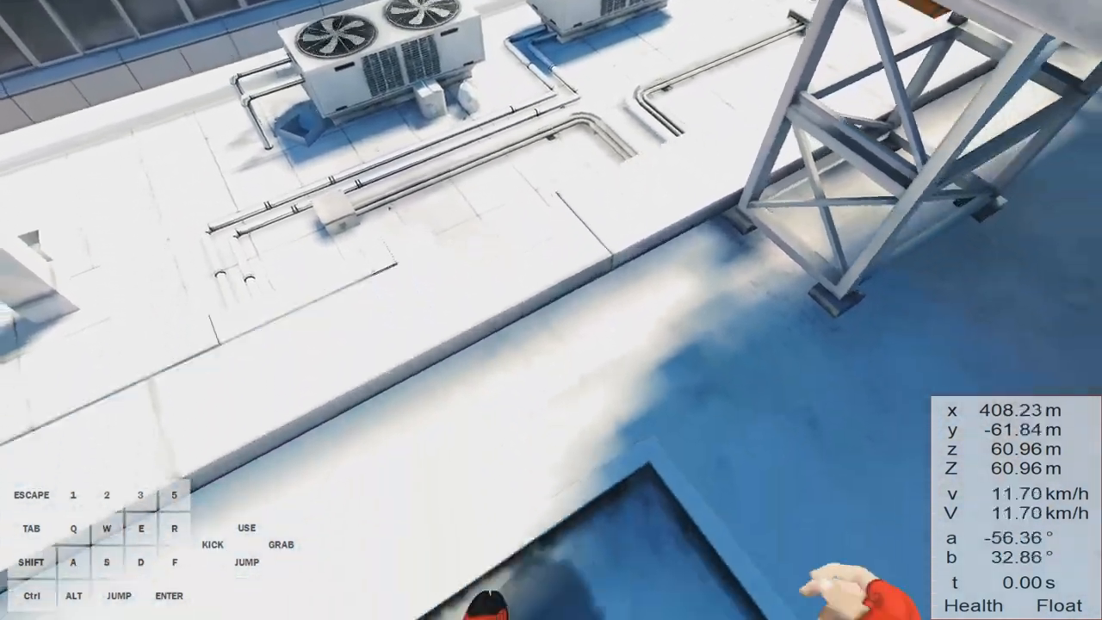
mouse_move(551, 310)
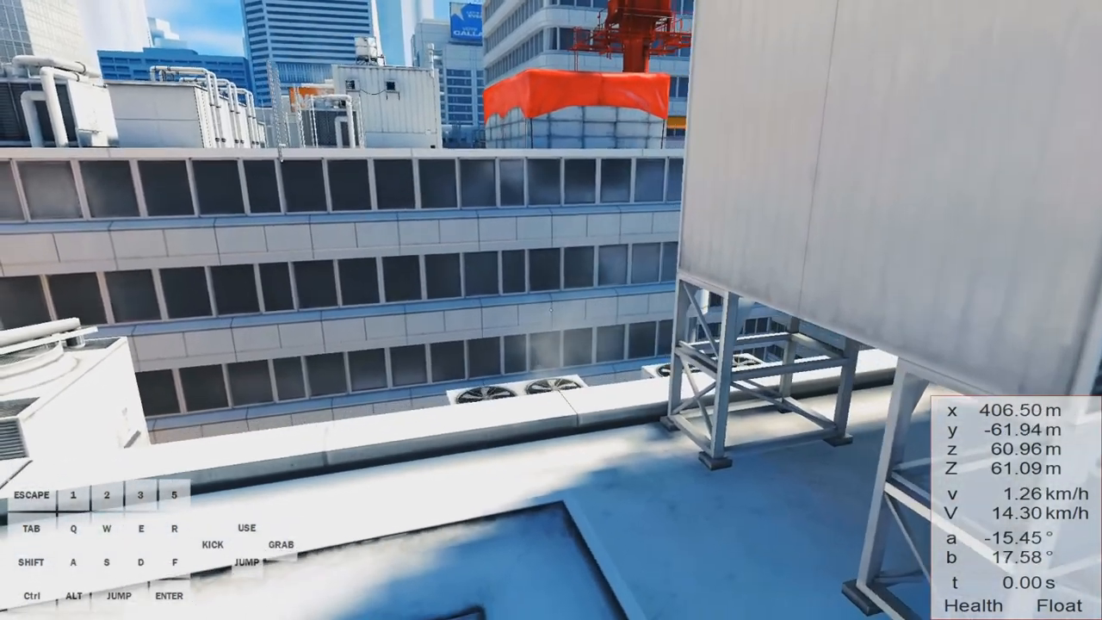
Load the save state to stand at the AC-unit start spot, timer 0.00
key(w)
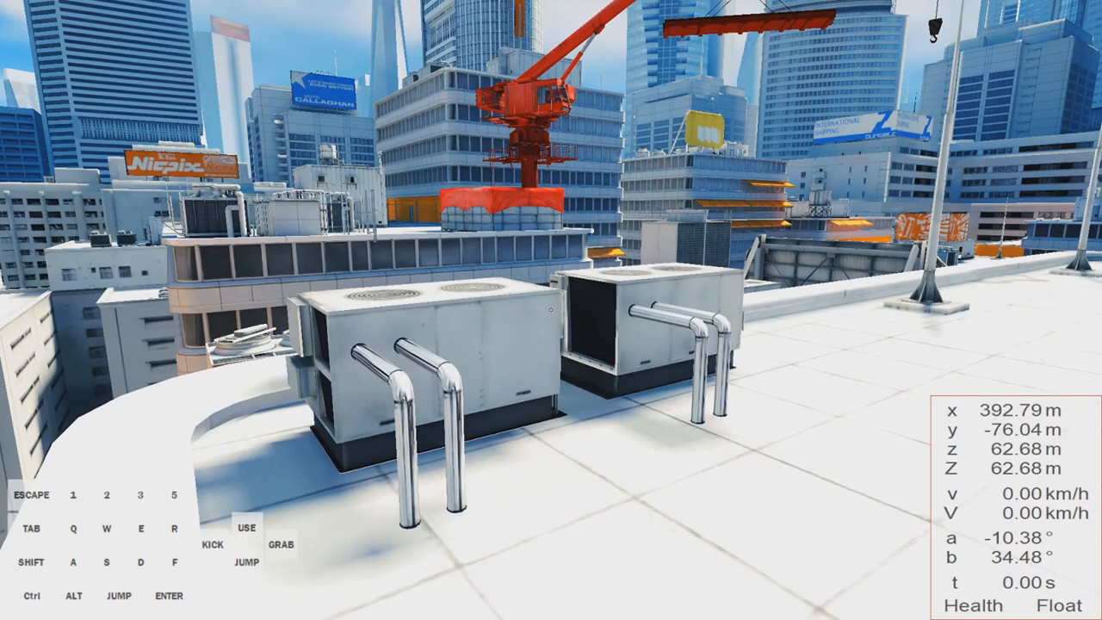
Hold W to sprint from the start spot toward the ledge at 26 km/h
key(w)
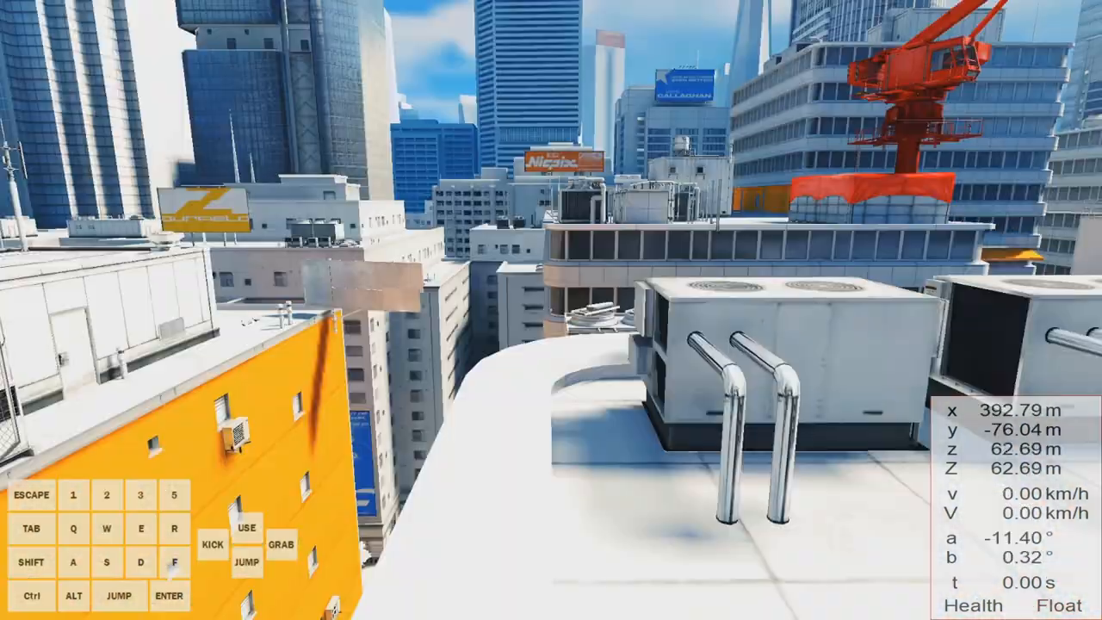
key(w)
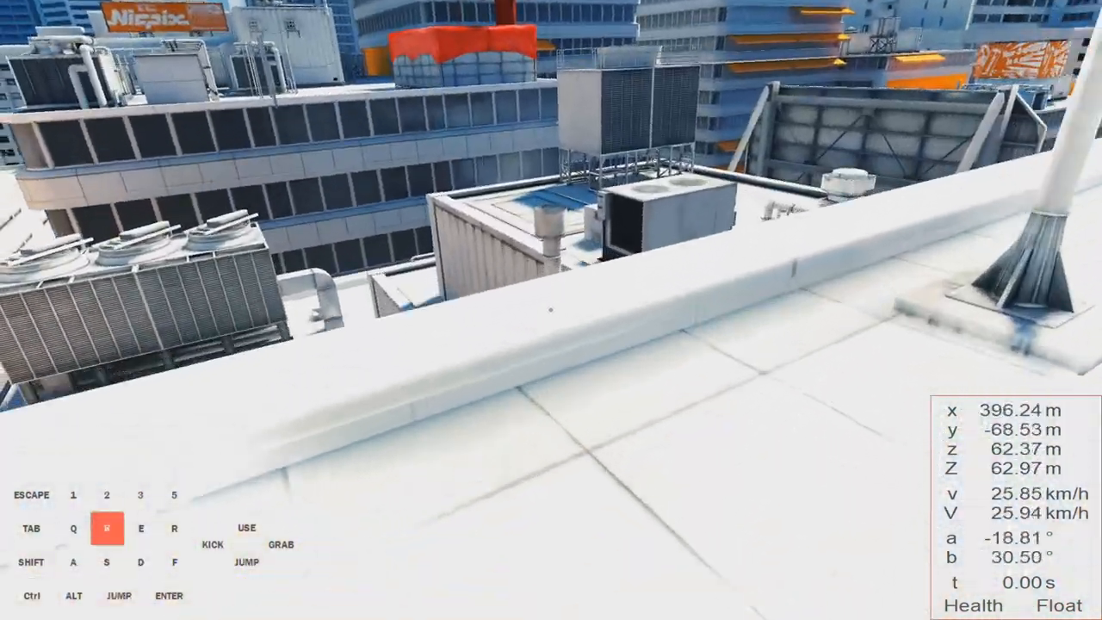